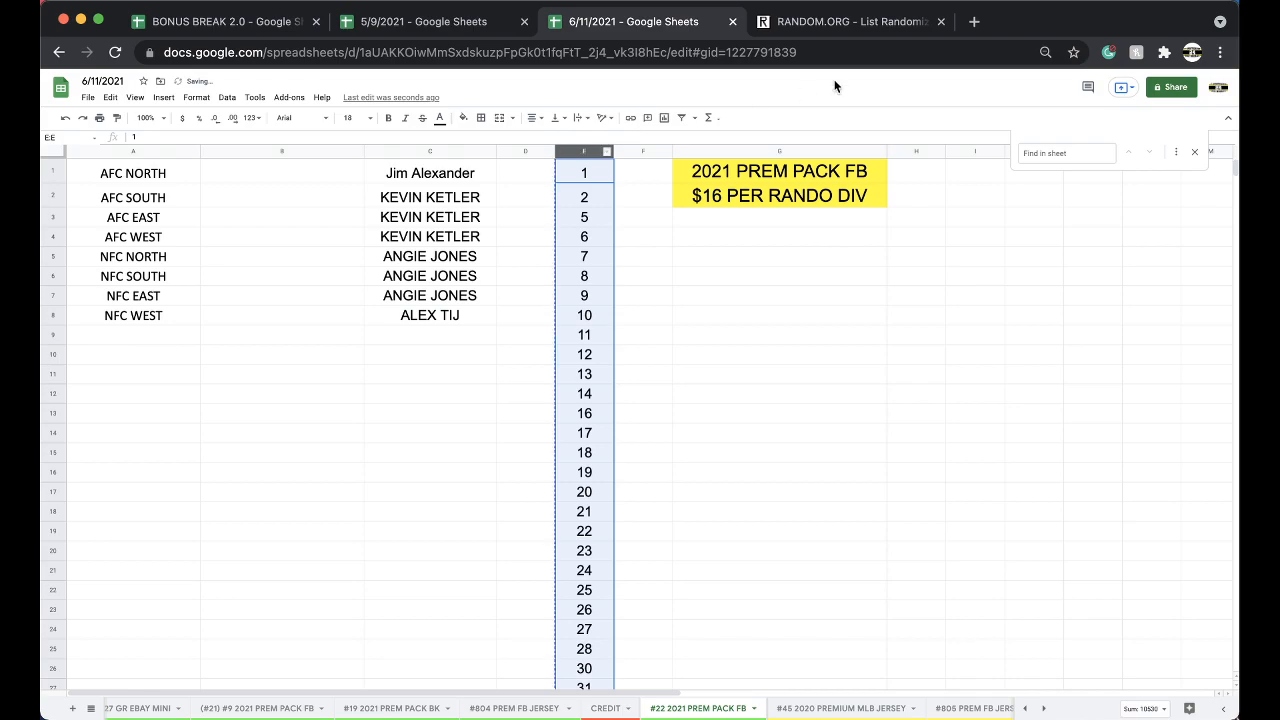
Return to RANDOM.ORG's list form and reshuffle the 134-number list twice
left_click(849, 21)
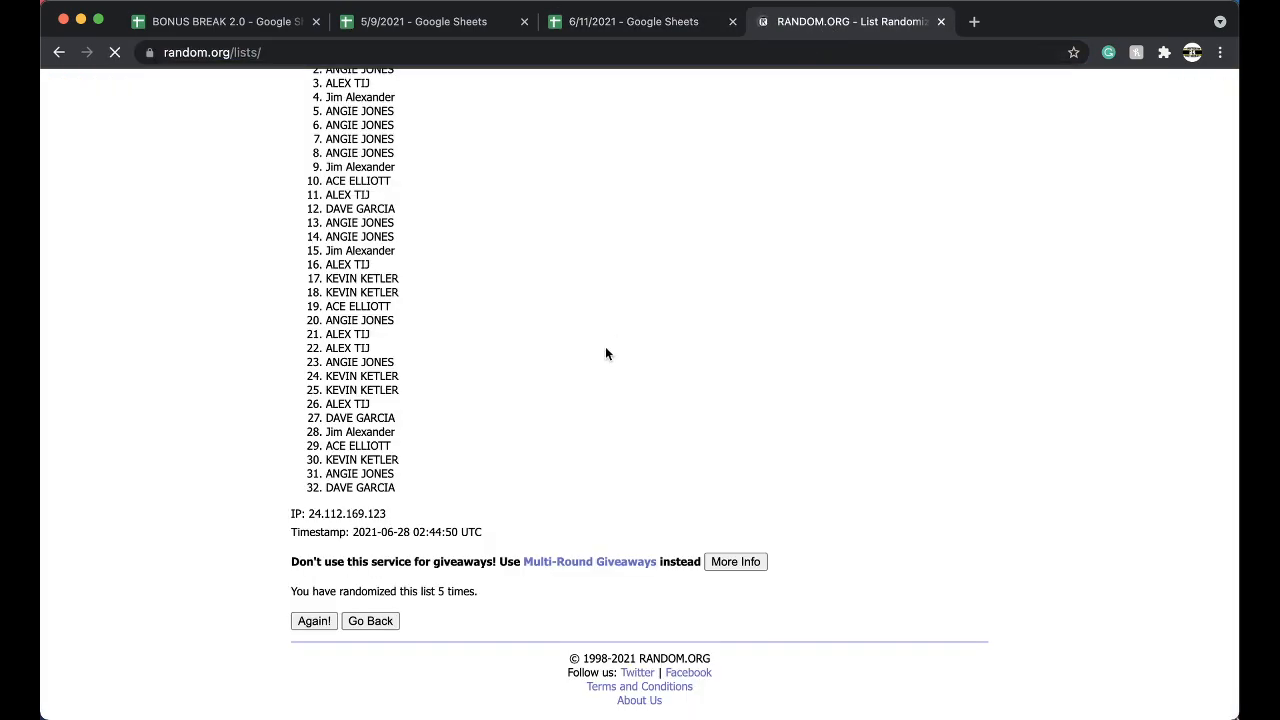
left_click(370, 621)
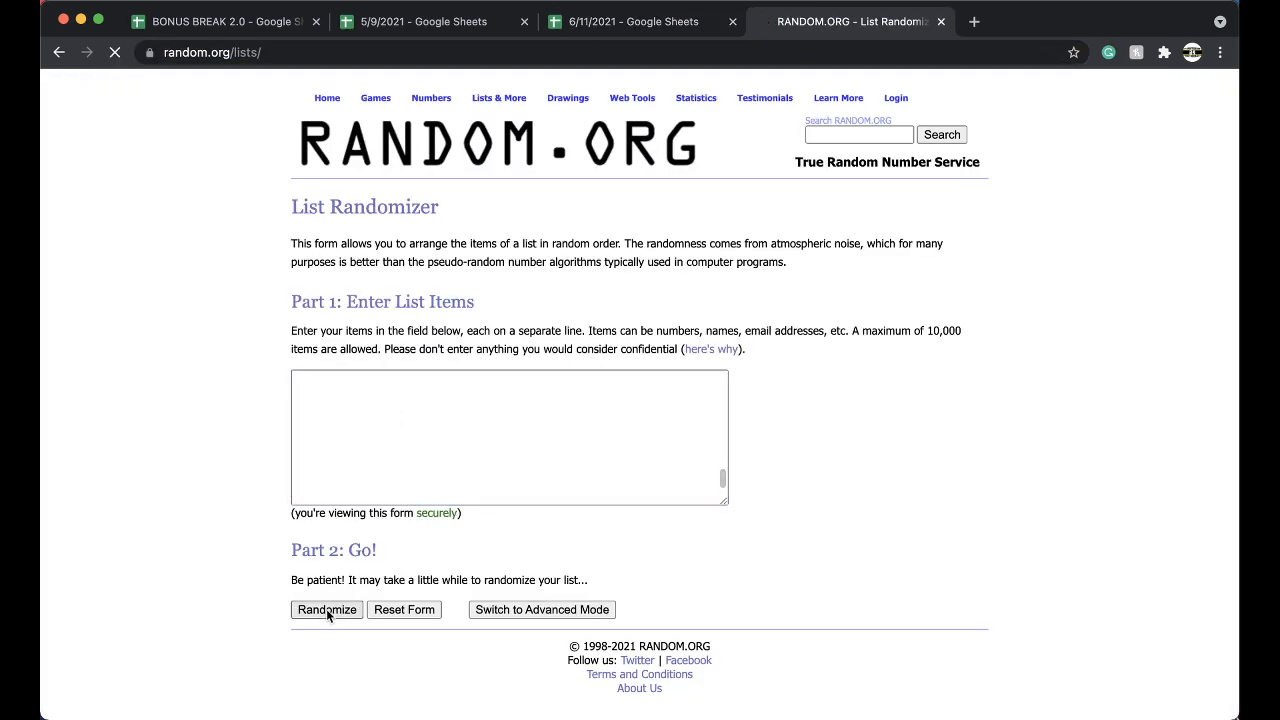
left_click(326, 609)
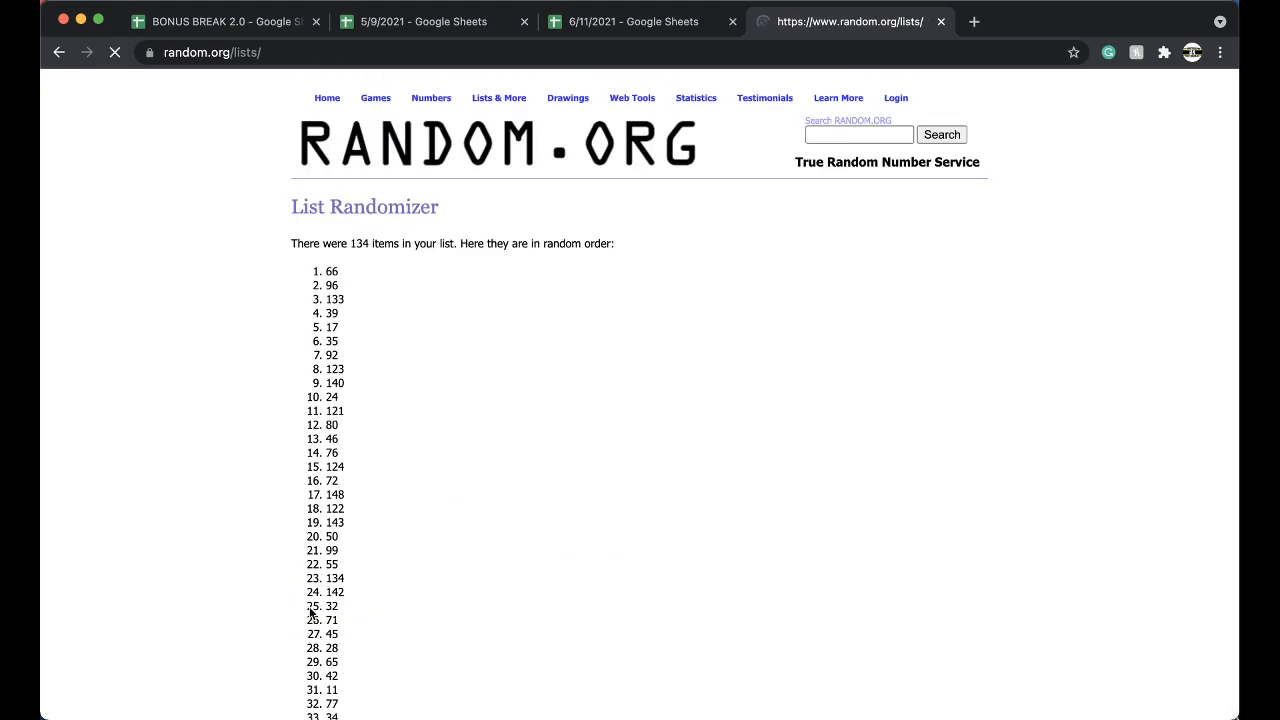
scroll("down", 3)
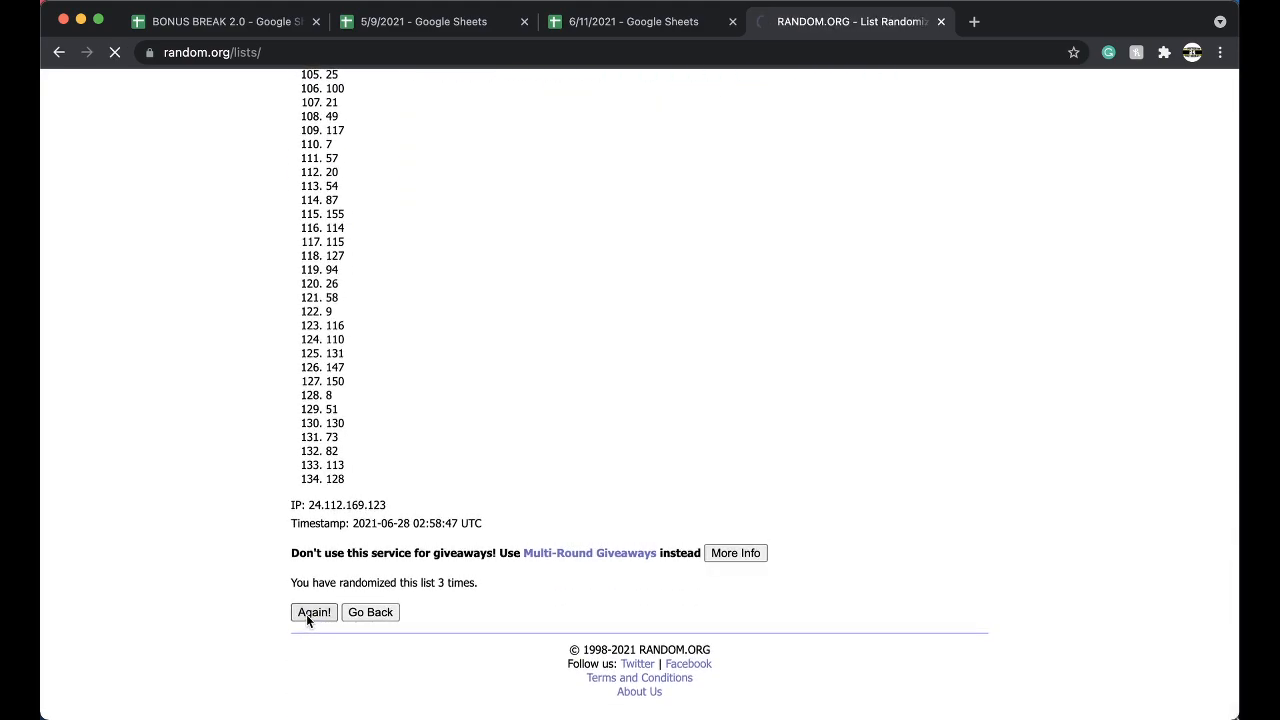
left_click(313, 612)
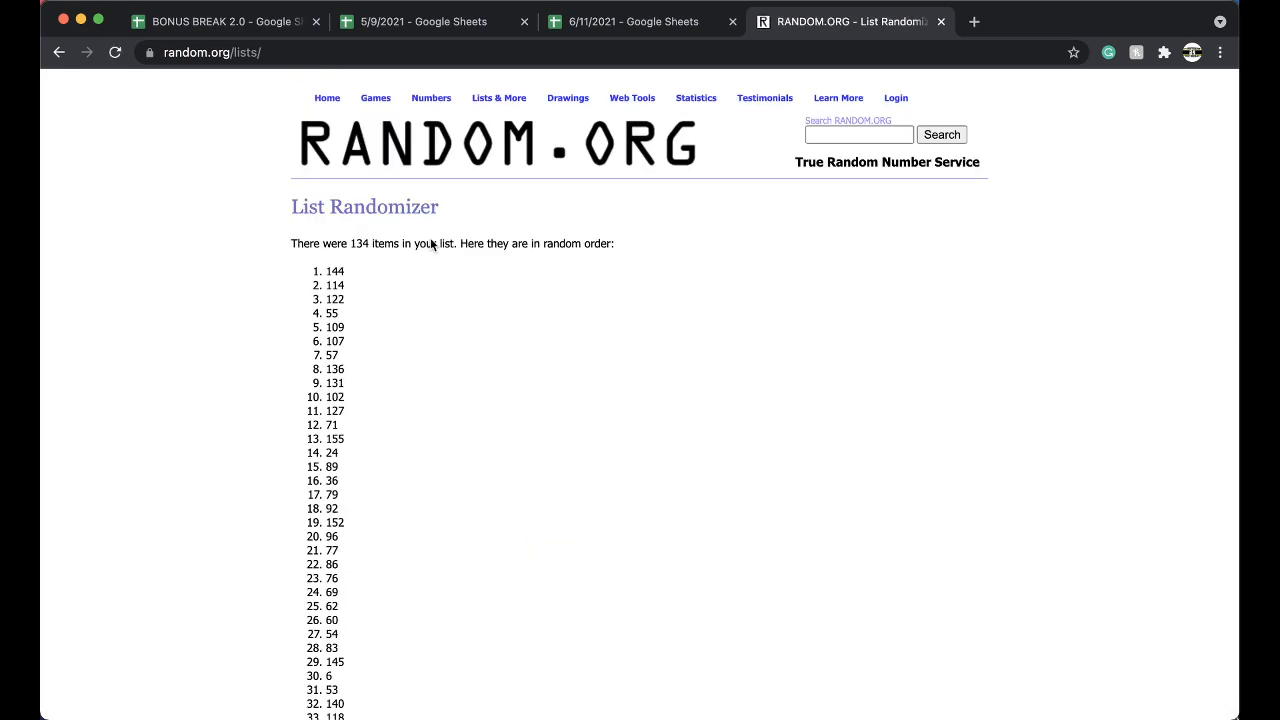
Locate drawn number 144 in column E and duplicate the #22 2021 PREM PACK FB sheet
left_click(632, 21)
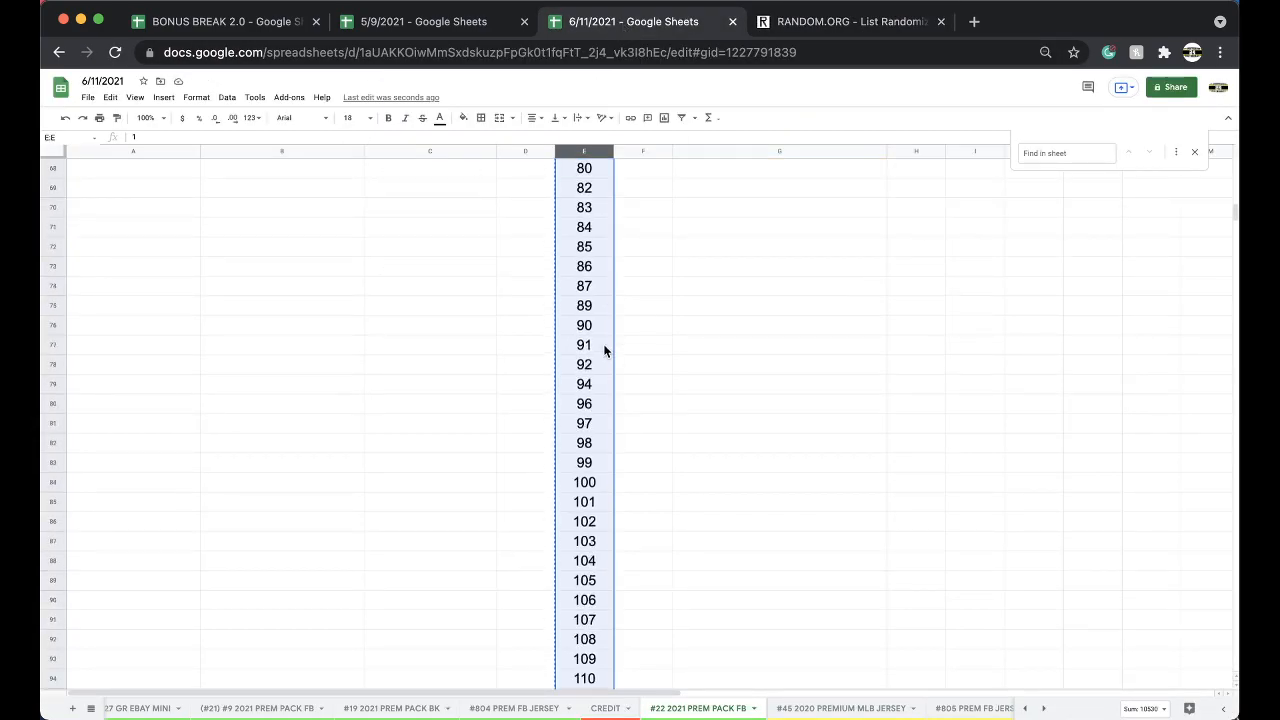
scroll("down", 3)
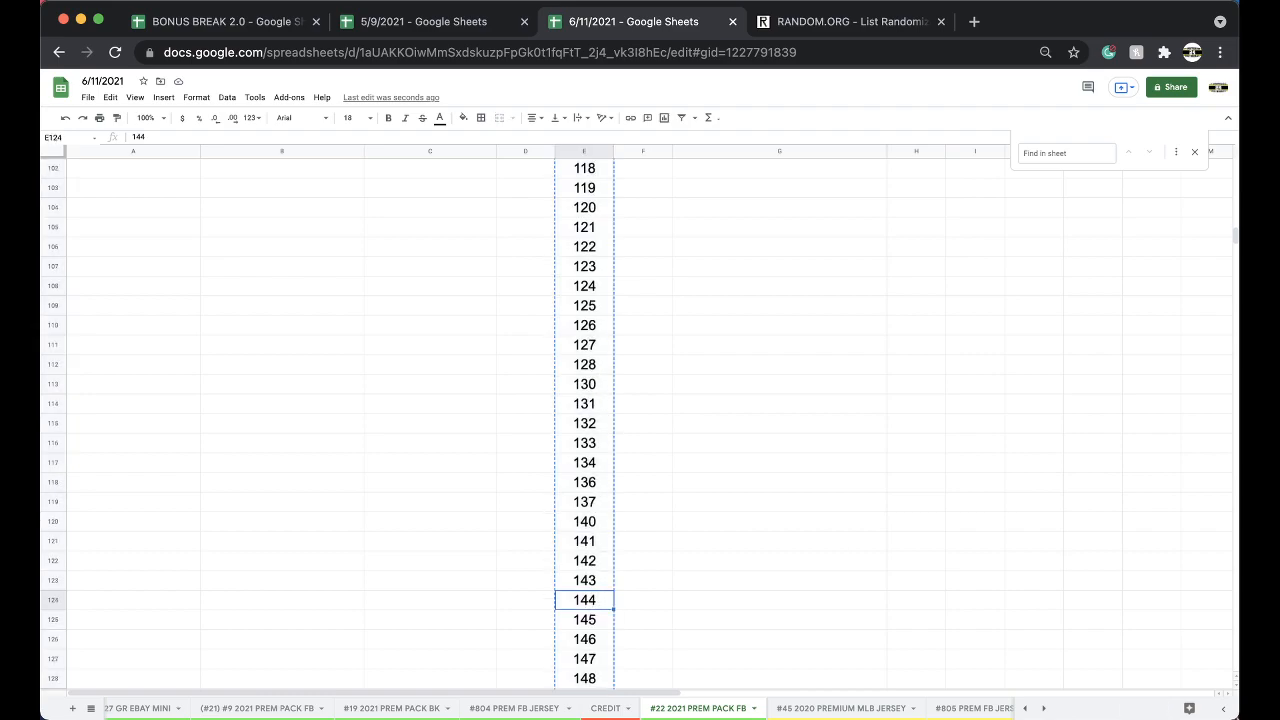
left_click(463, 118)
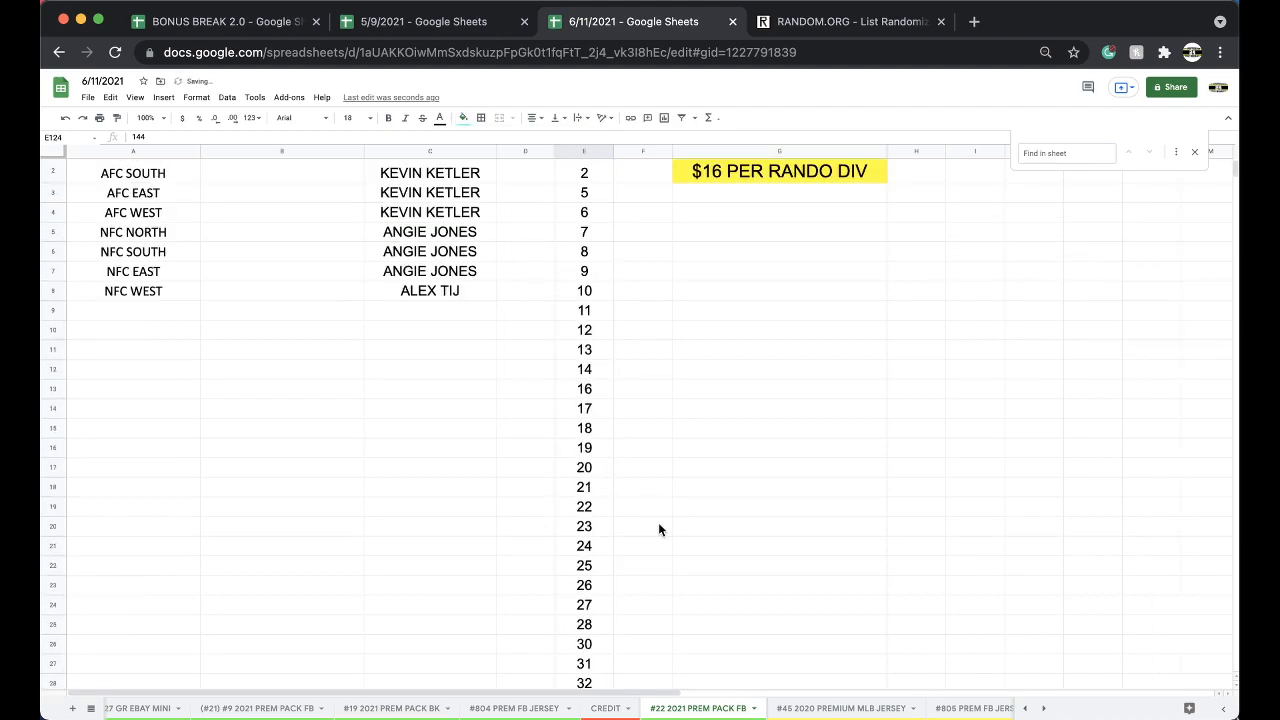
right_click(701, 707)
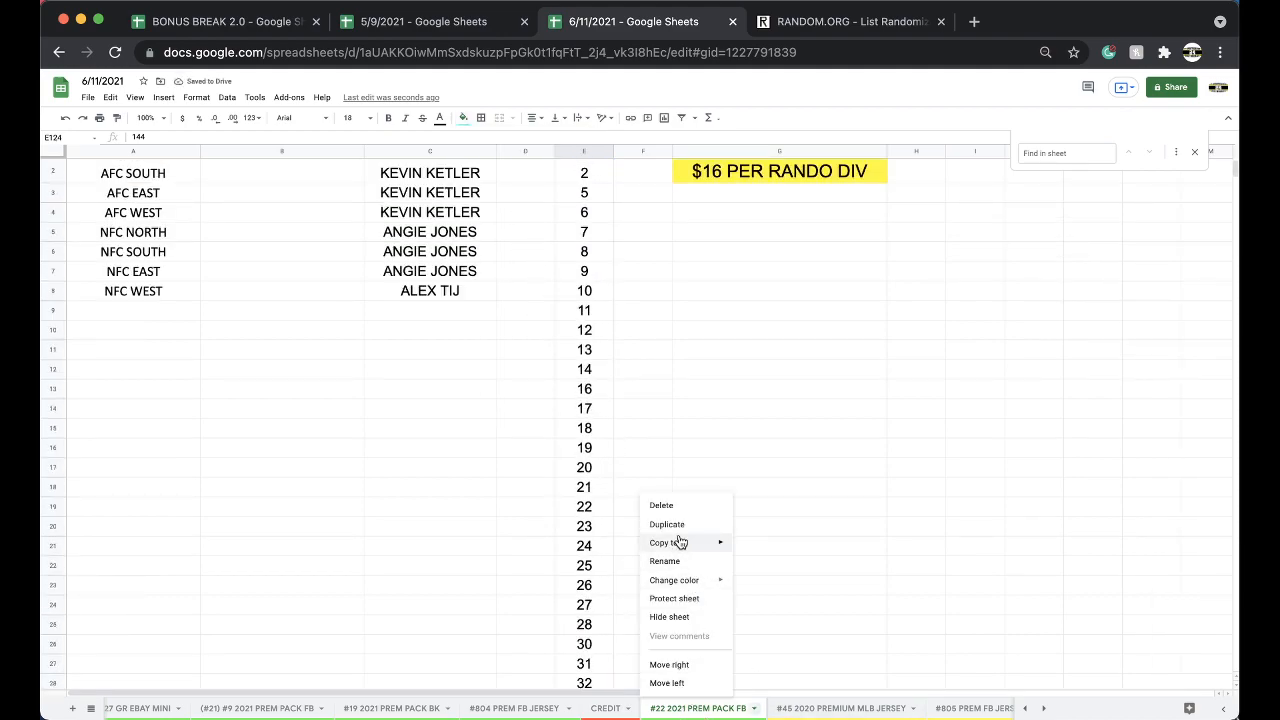
left_click(667, 524)
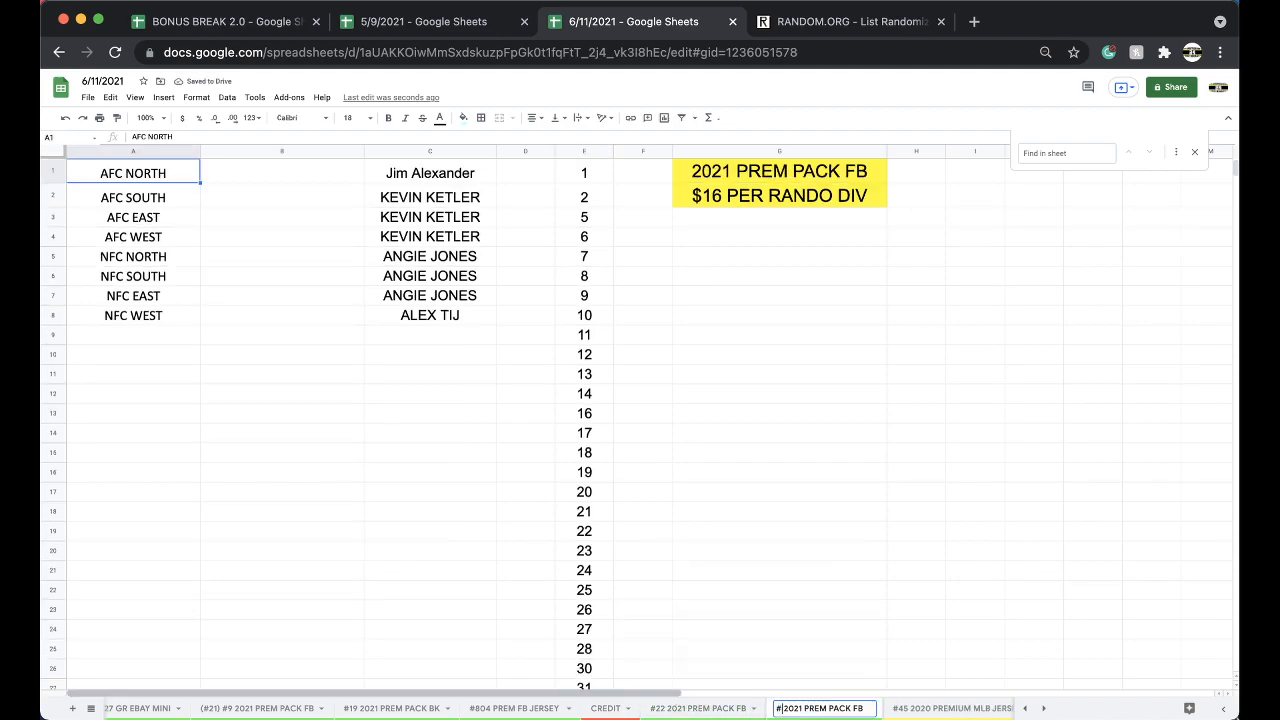
Rename the copy to #23 2021 PREM PACK FB and clear its owner-name column C
right_click(822, 708)
type("23 ")
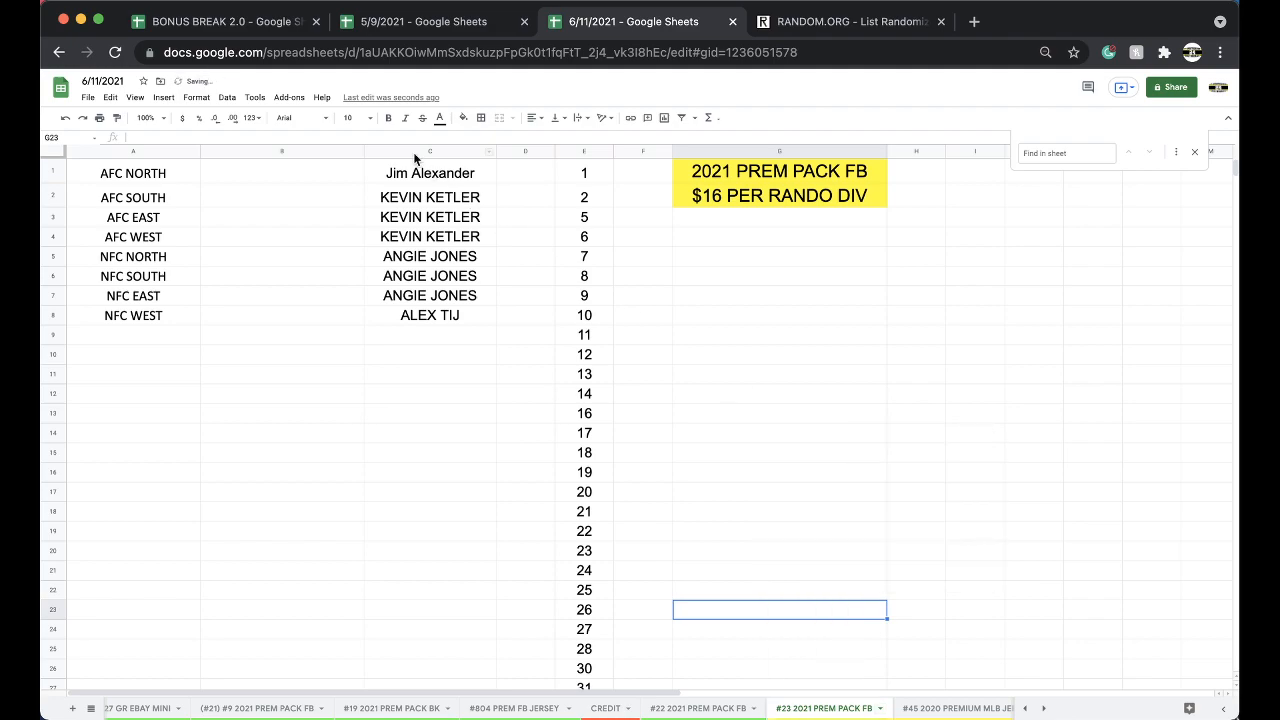
left_click(429, 151)
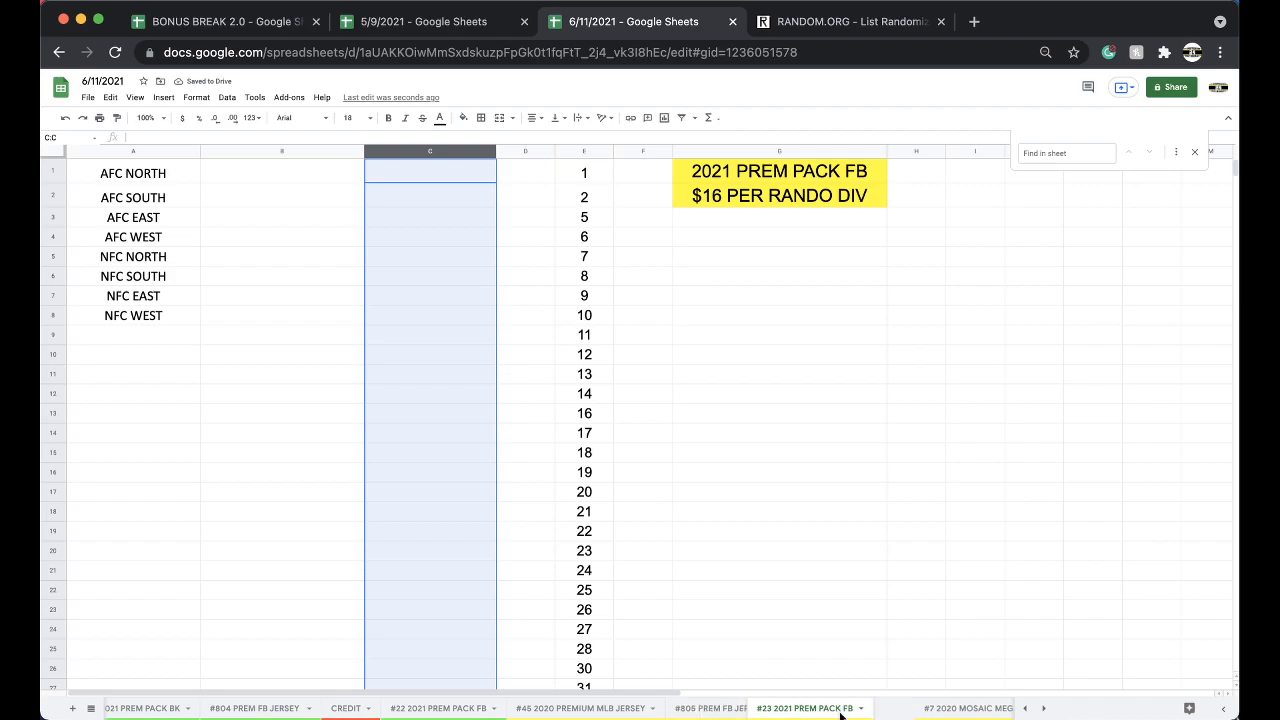
left_click(440, 708)
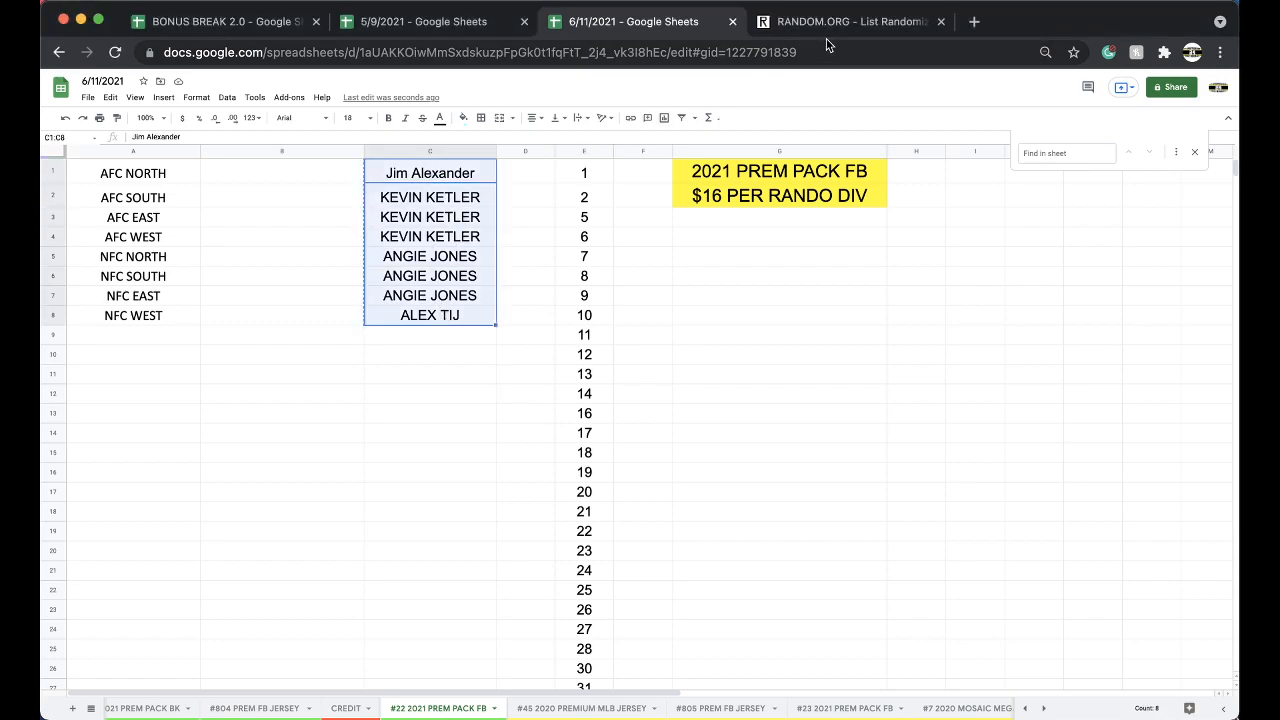
Randomize the eight pasted owner names, reshuffle them repeatedly, then return to the spreadsheet
left_click(850, 21)
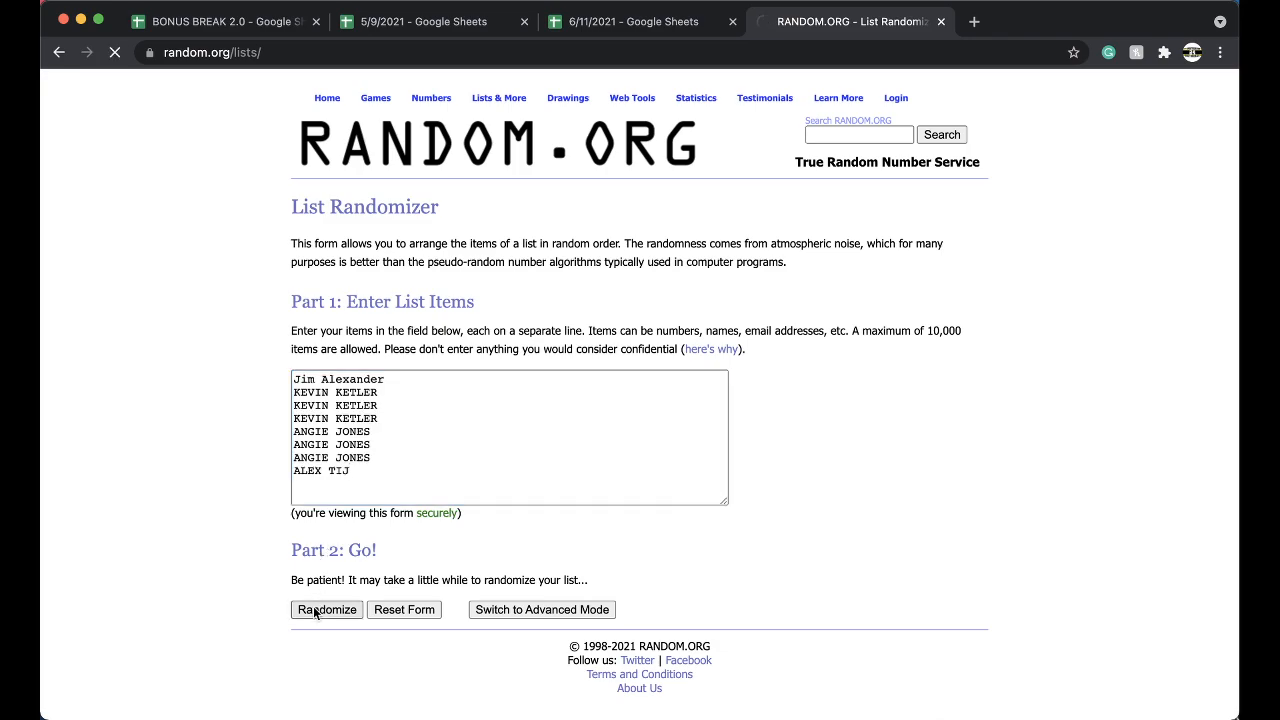
left_click(326, 609)
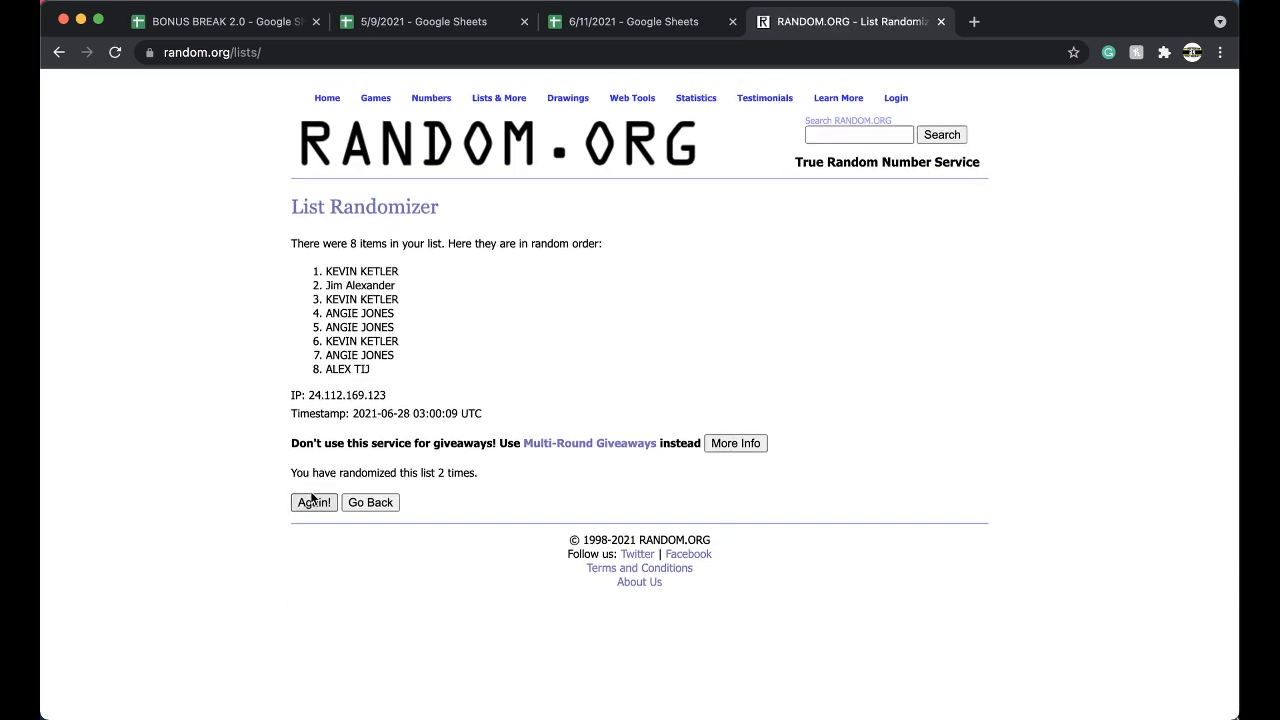
left_click(313, 502)
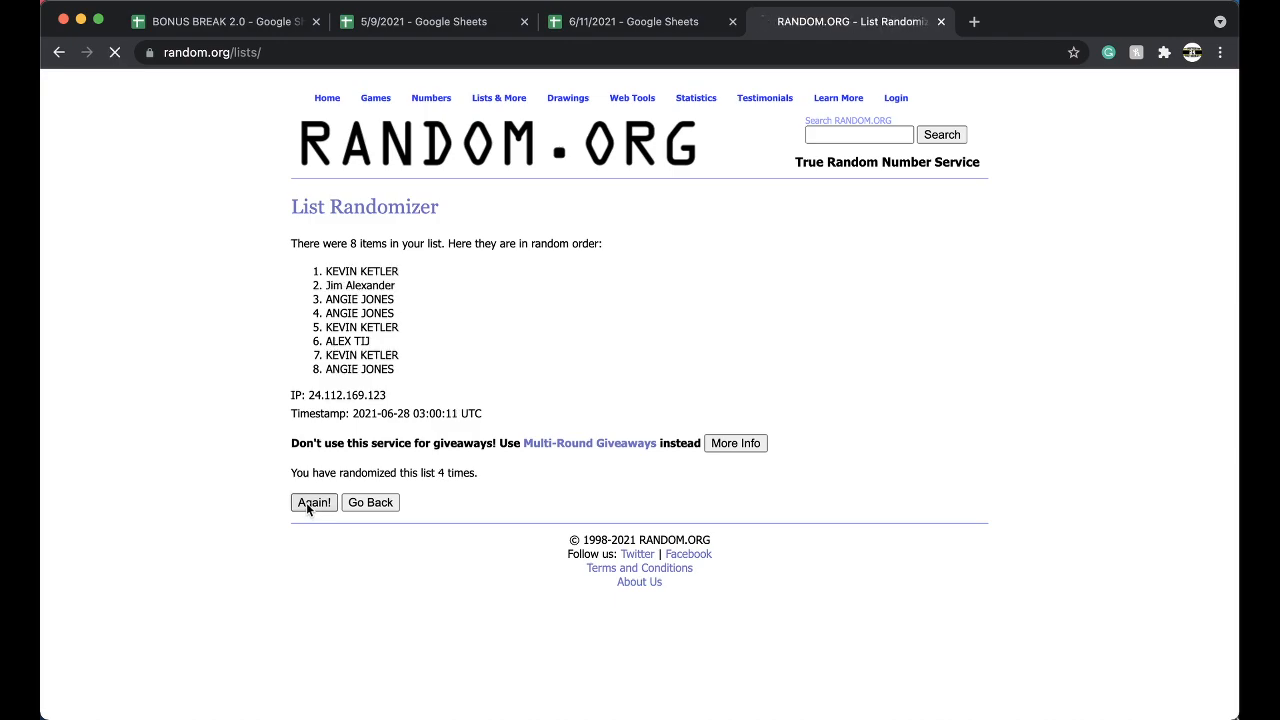
left_click(313, 502)
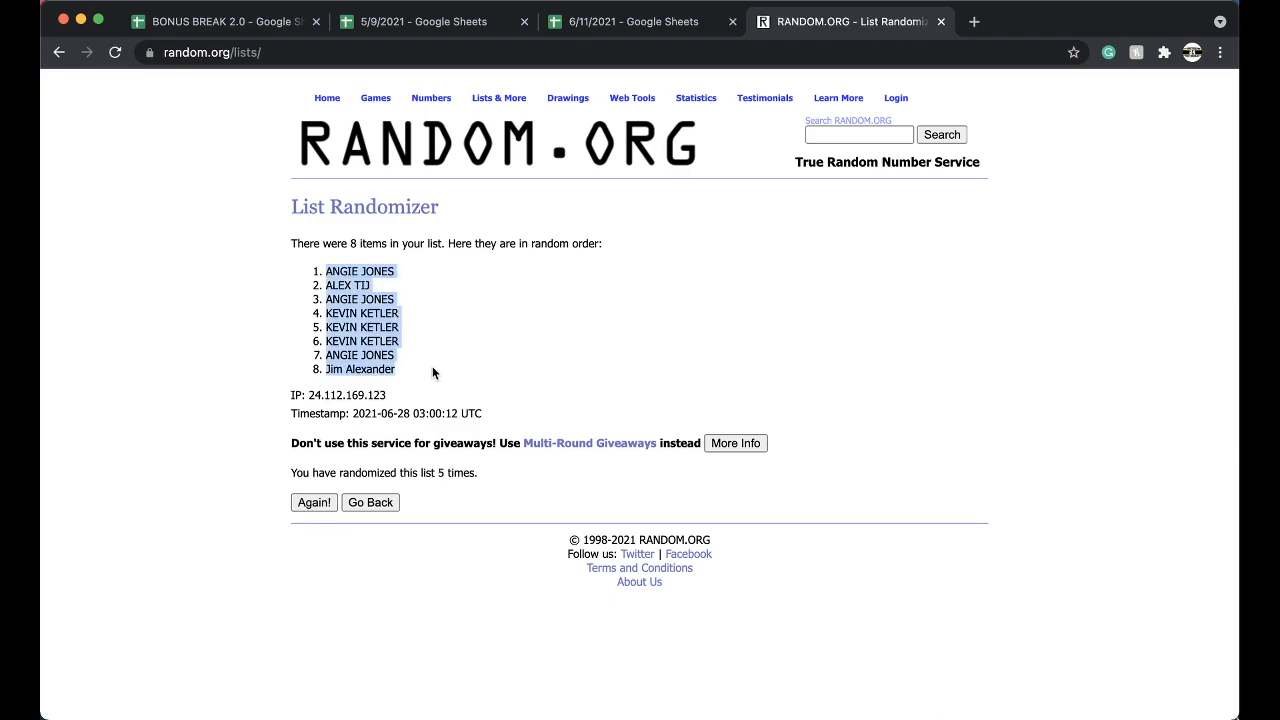
left_click(643, 21)
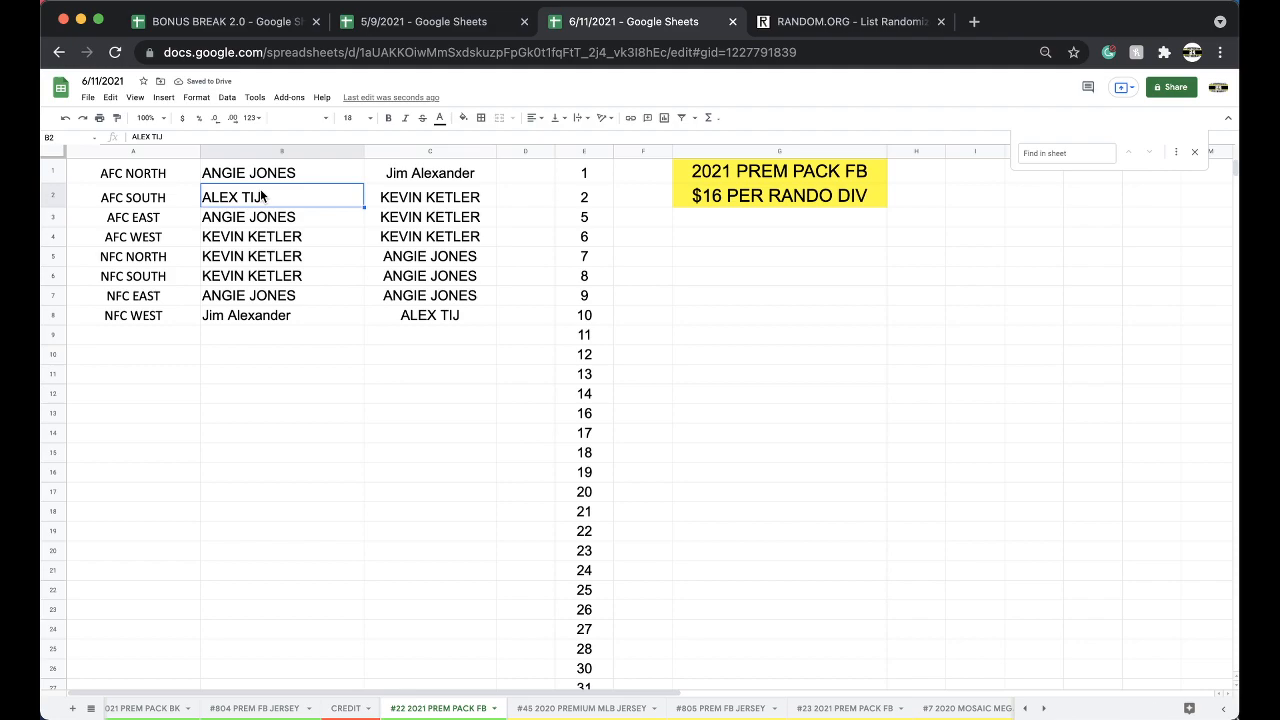
left_click(281, 217)
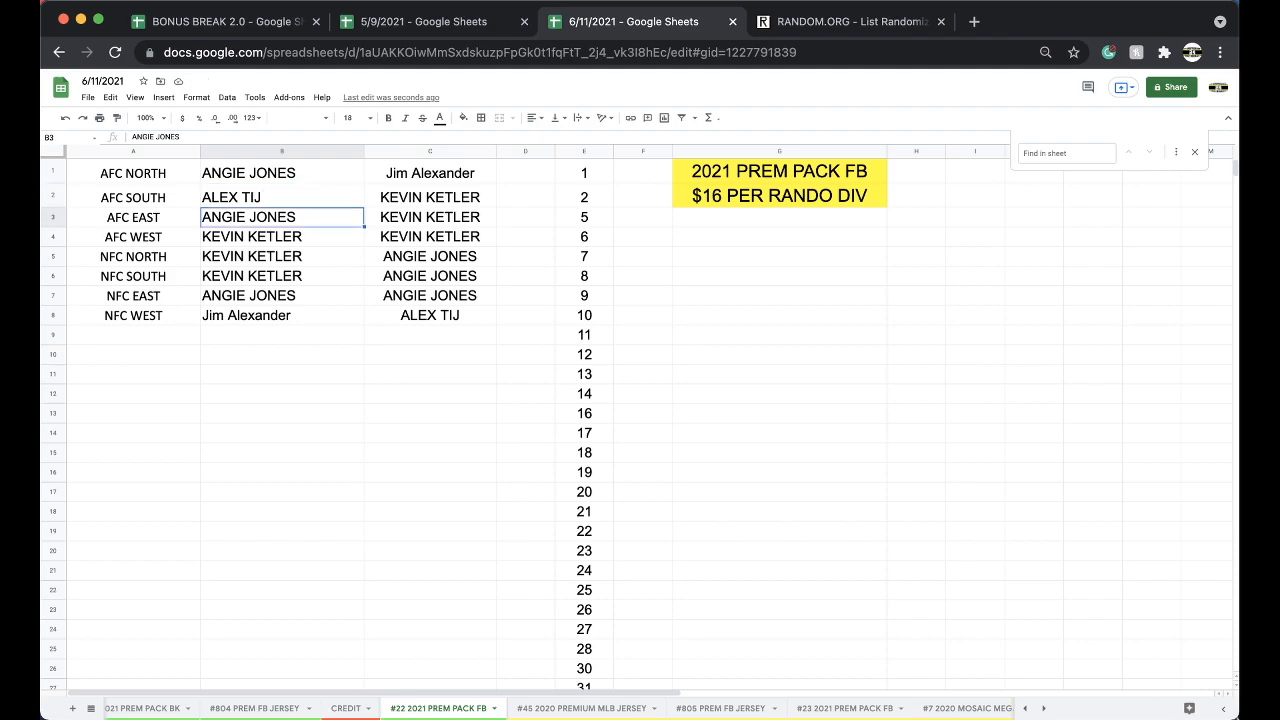
left_click(281, 197)
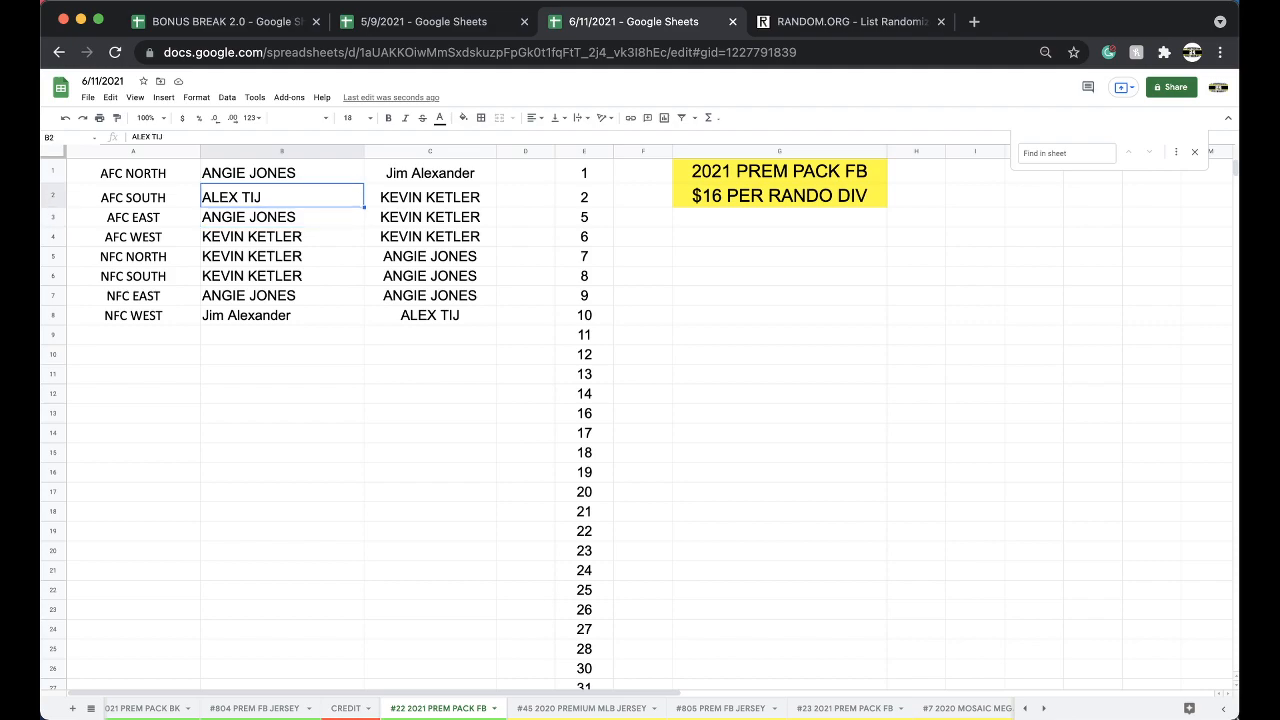
left_click(281, 335)
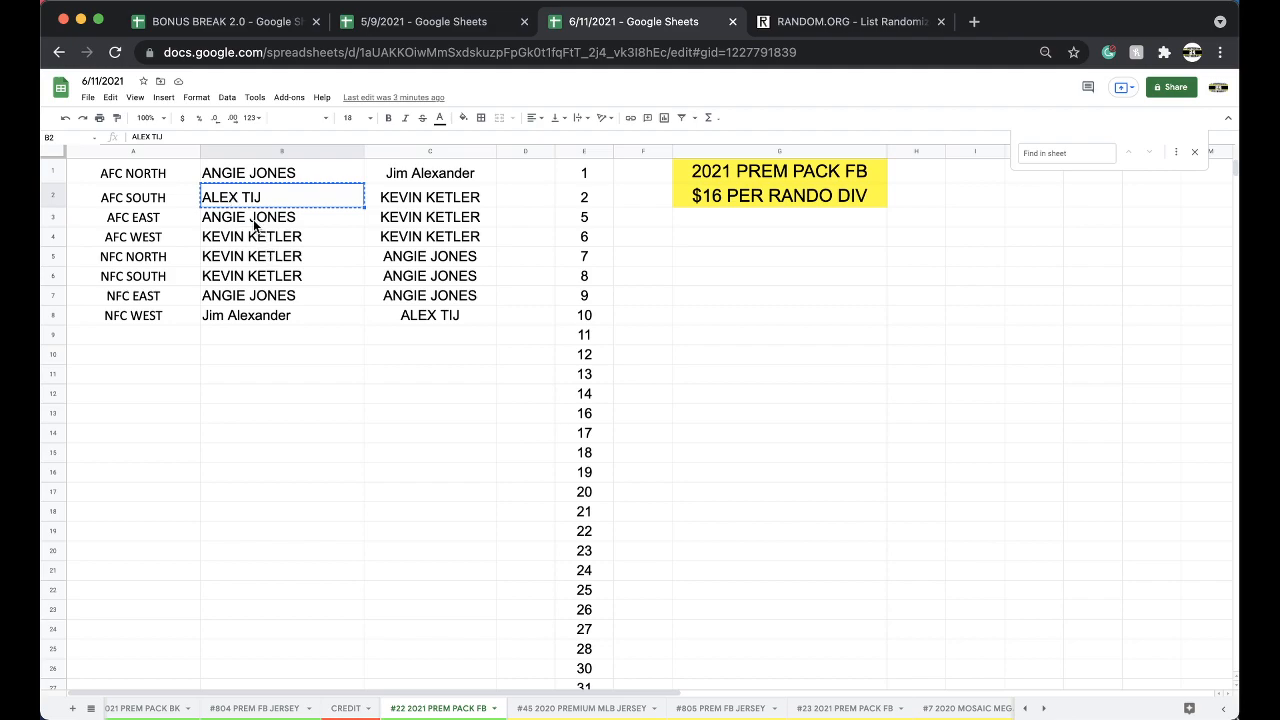
mouse_move(253, 207)
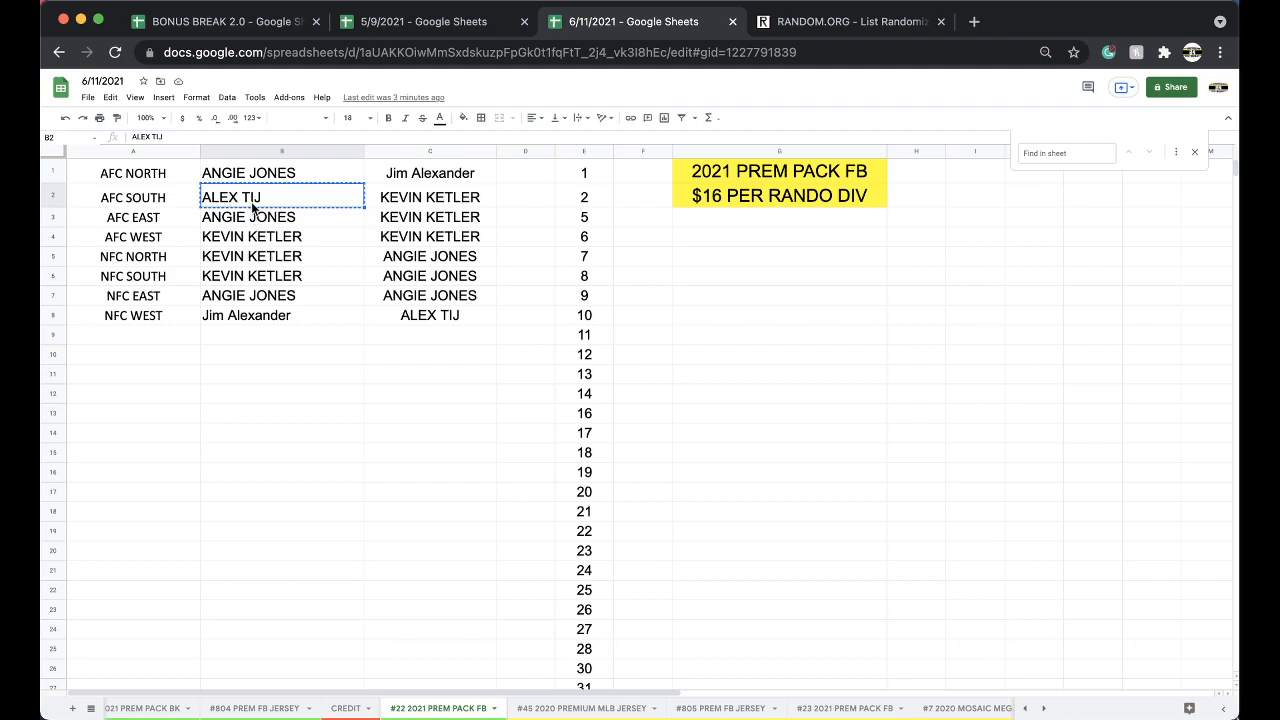
left_click(248, 295)
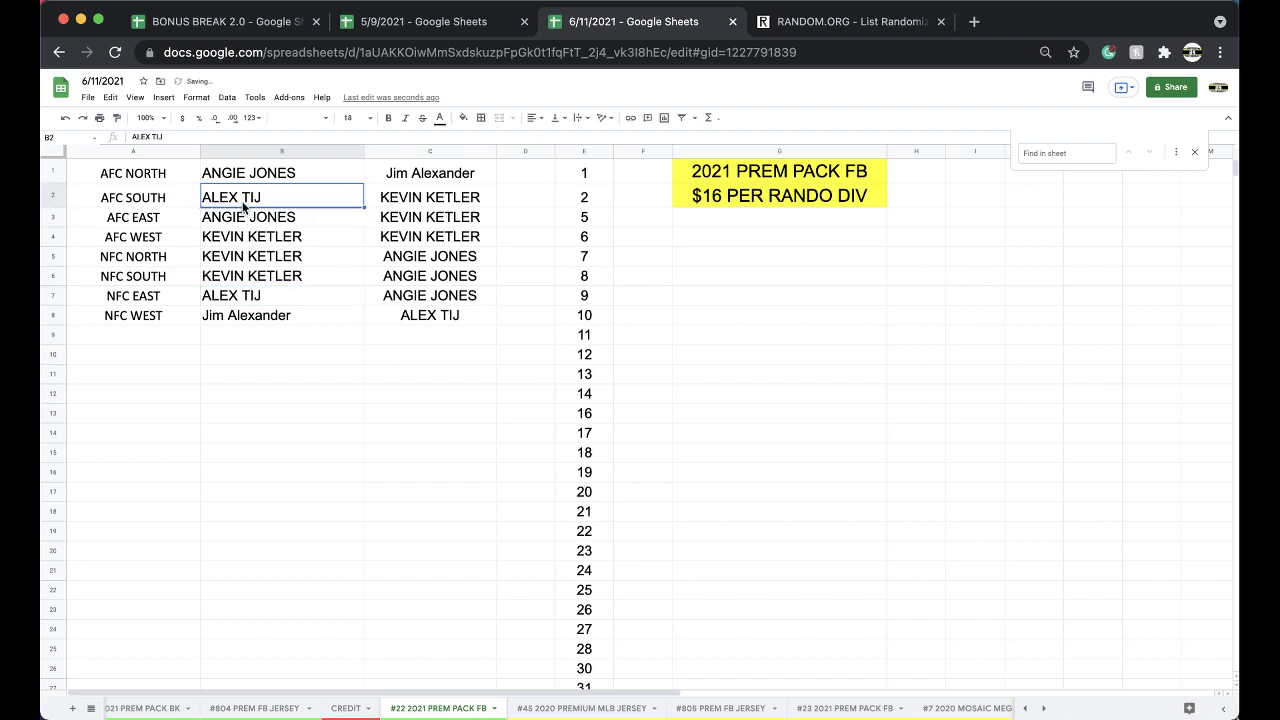
left_click(248, 217)
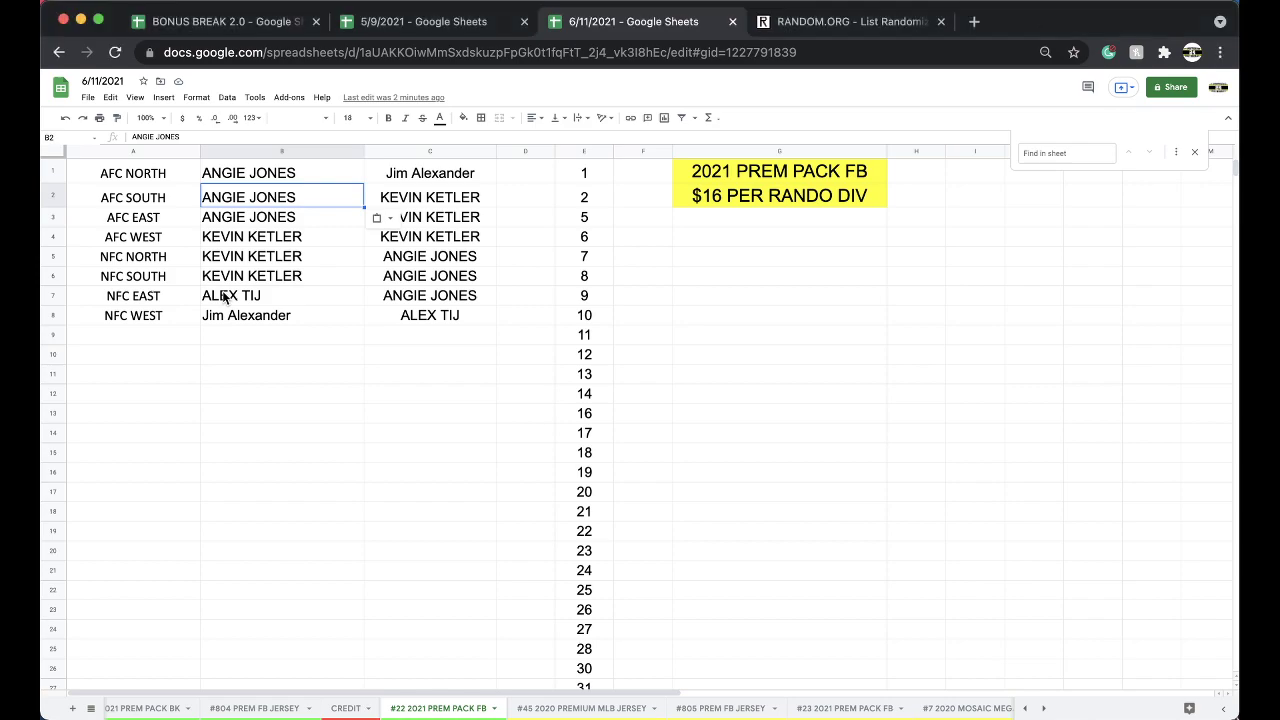
left_click(460, 118)
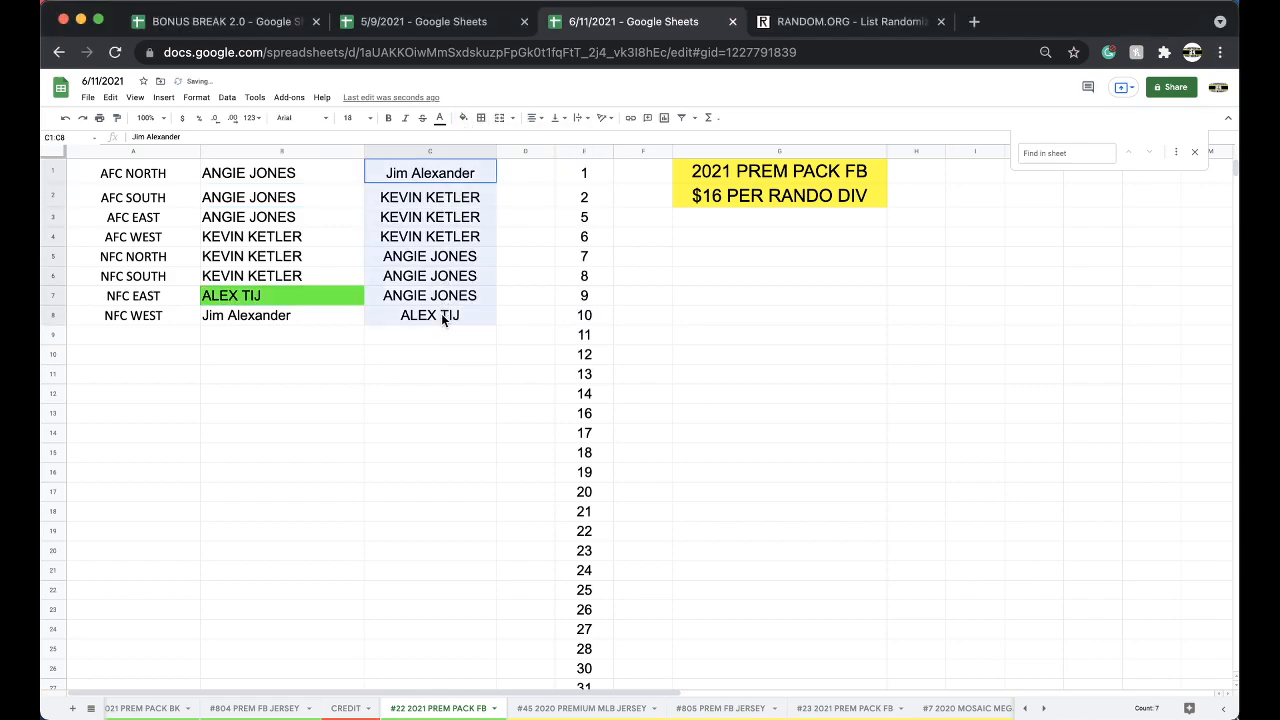
left_click(847, 21)
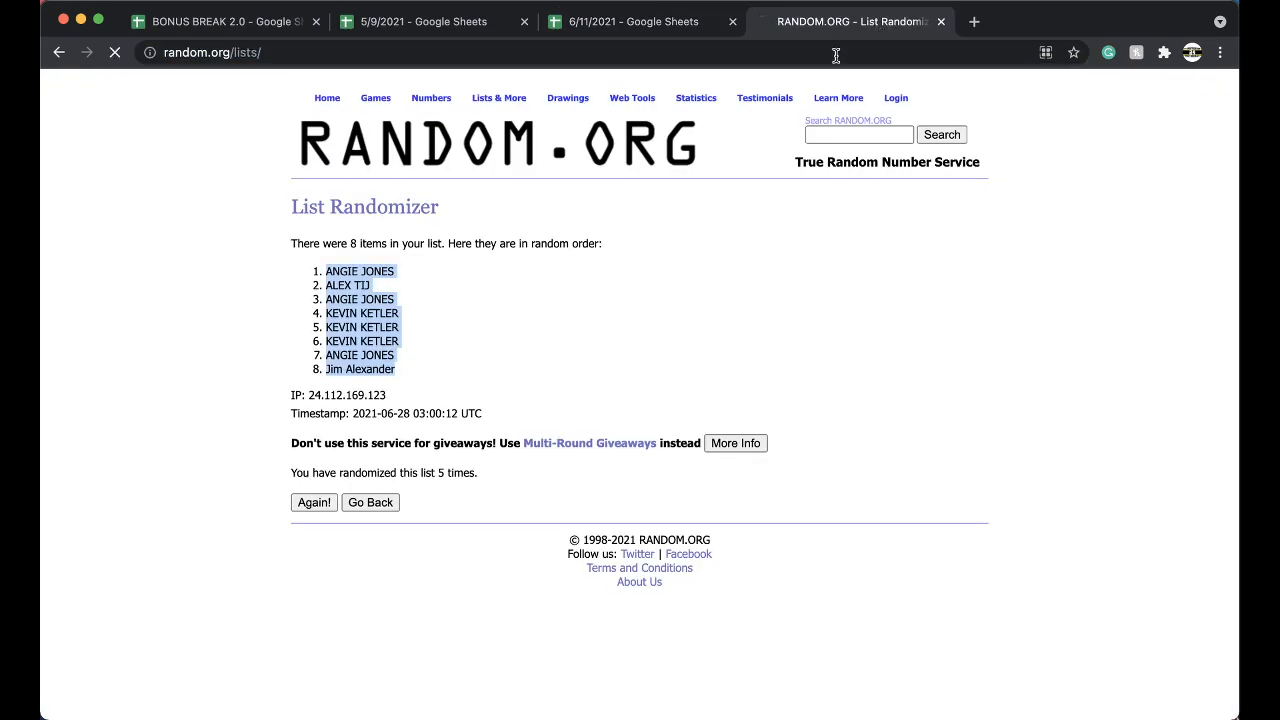
left_click(370, 502)
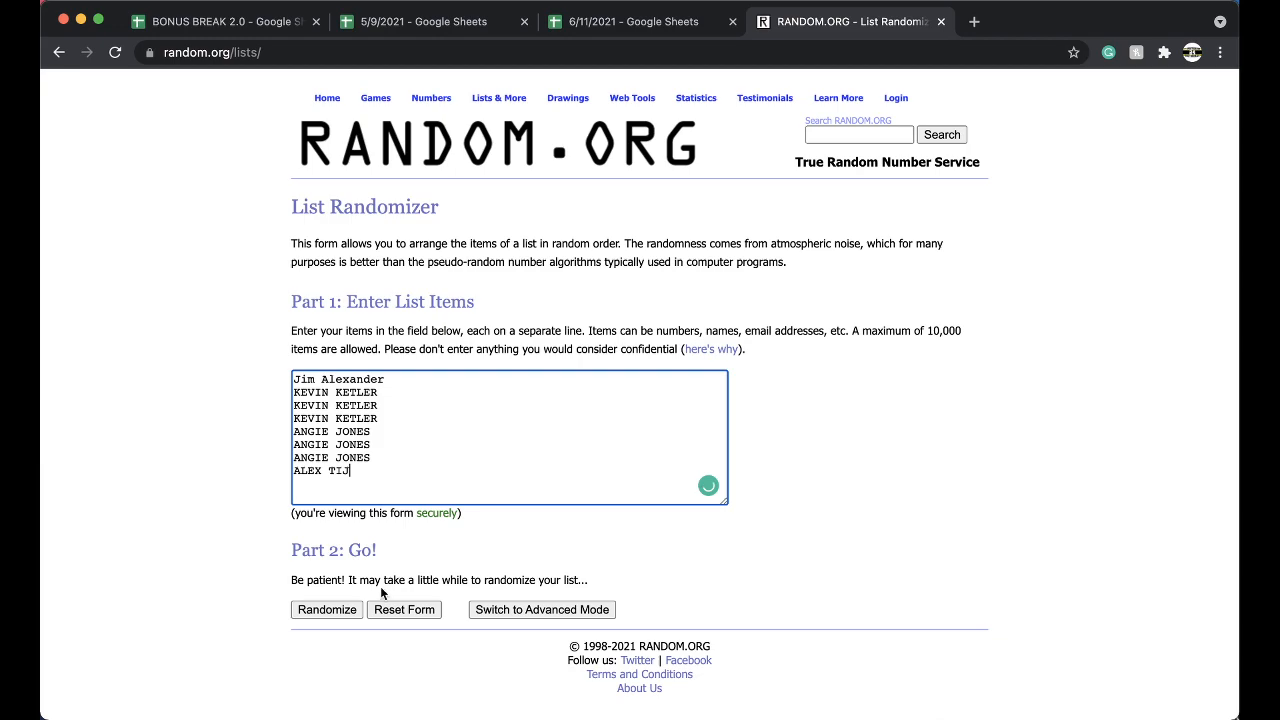
left_click(326, 609)
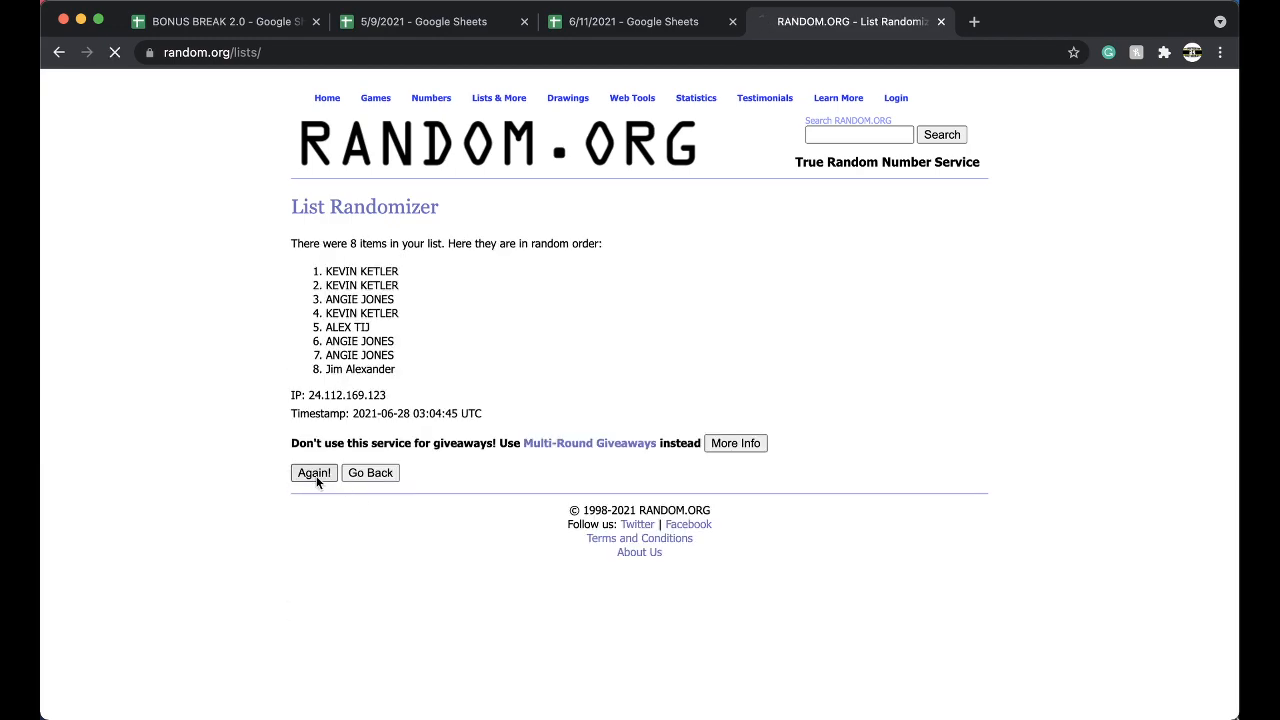
left_click(313, 472)
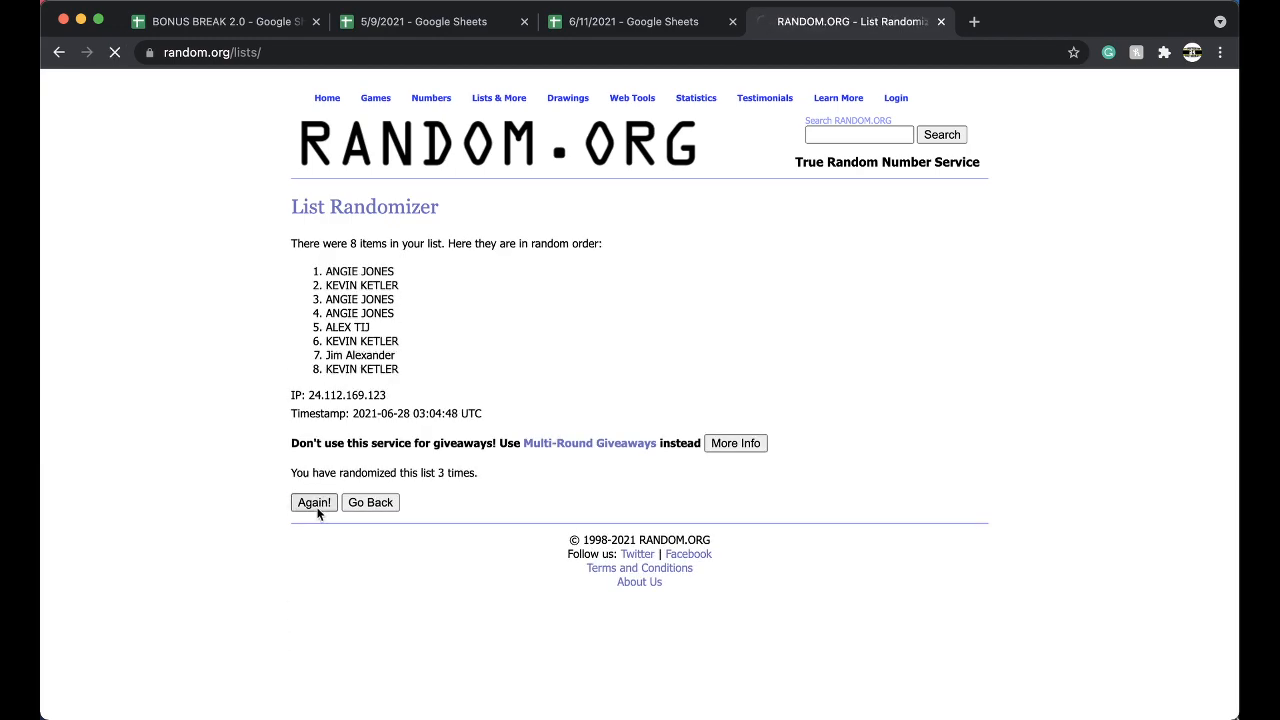
left_click(313, 502)
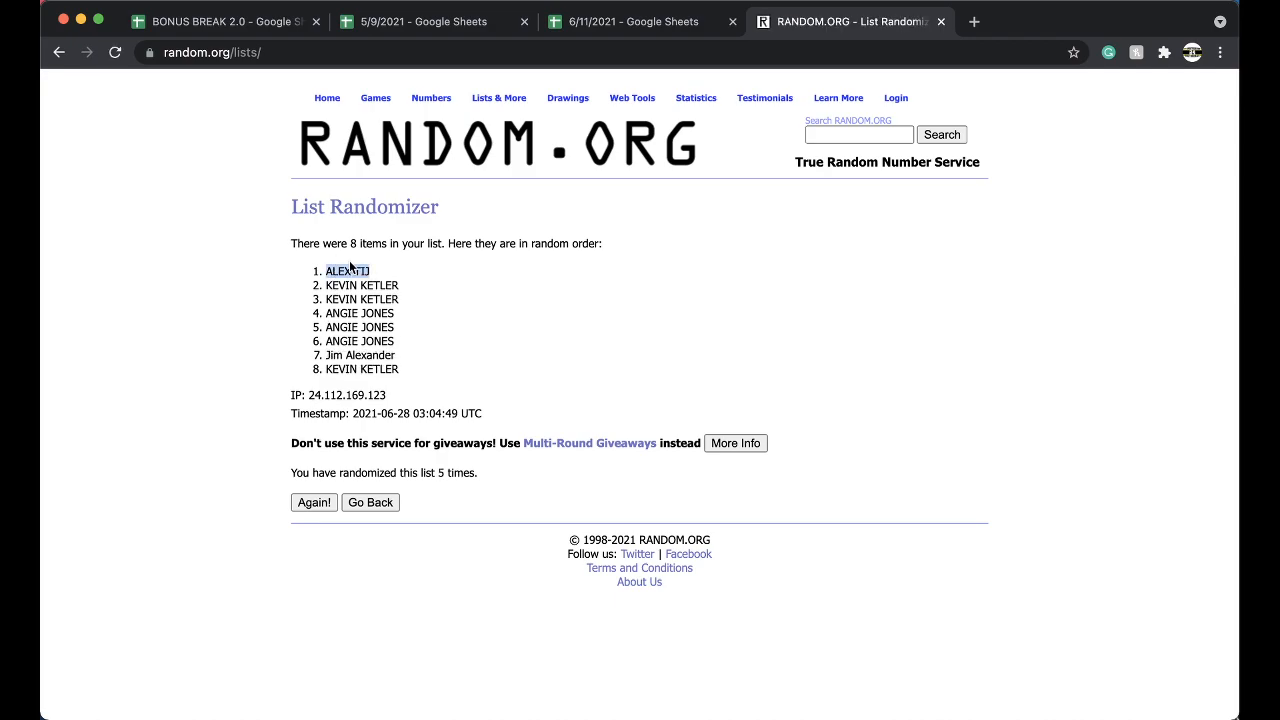
left_click(635, 22)
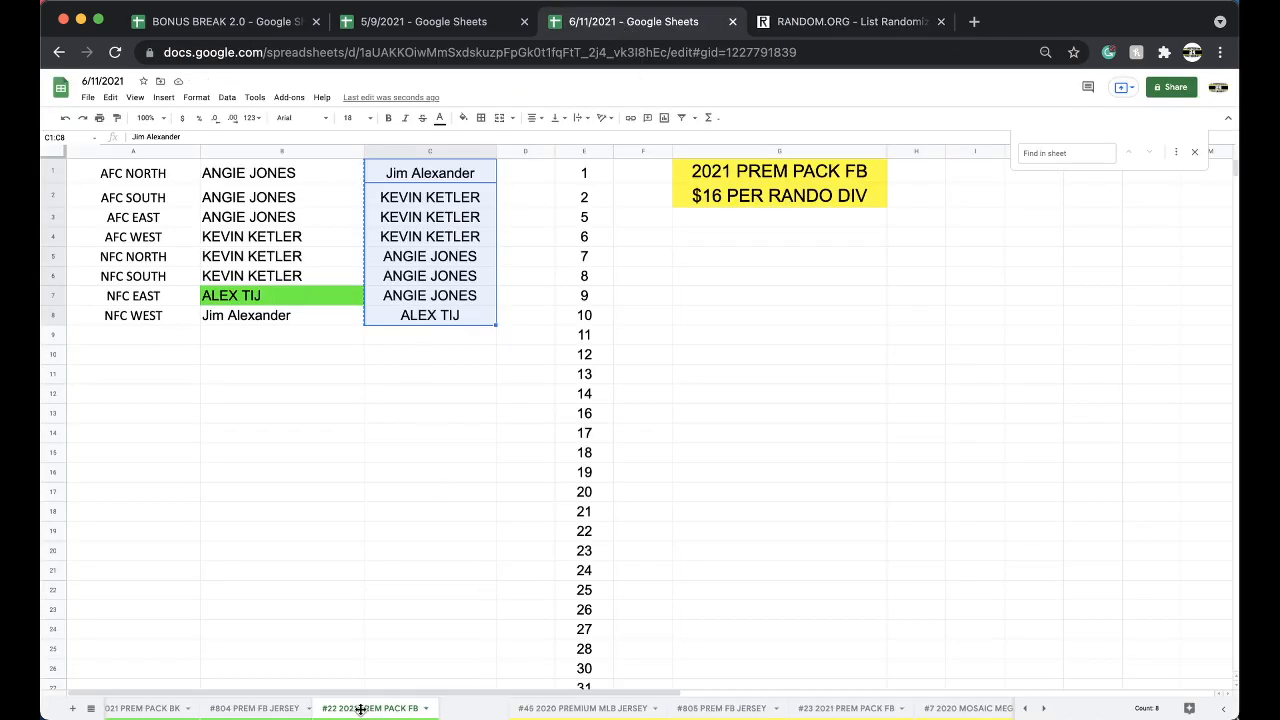
left_click(210, 21)
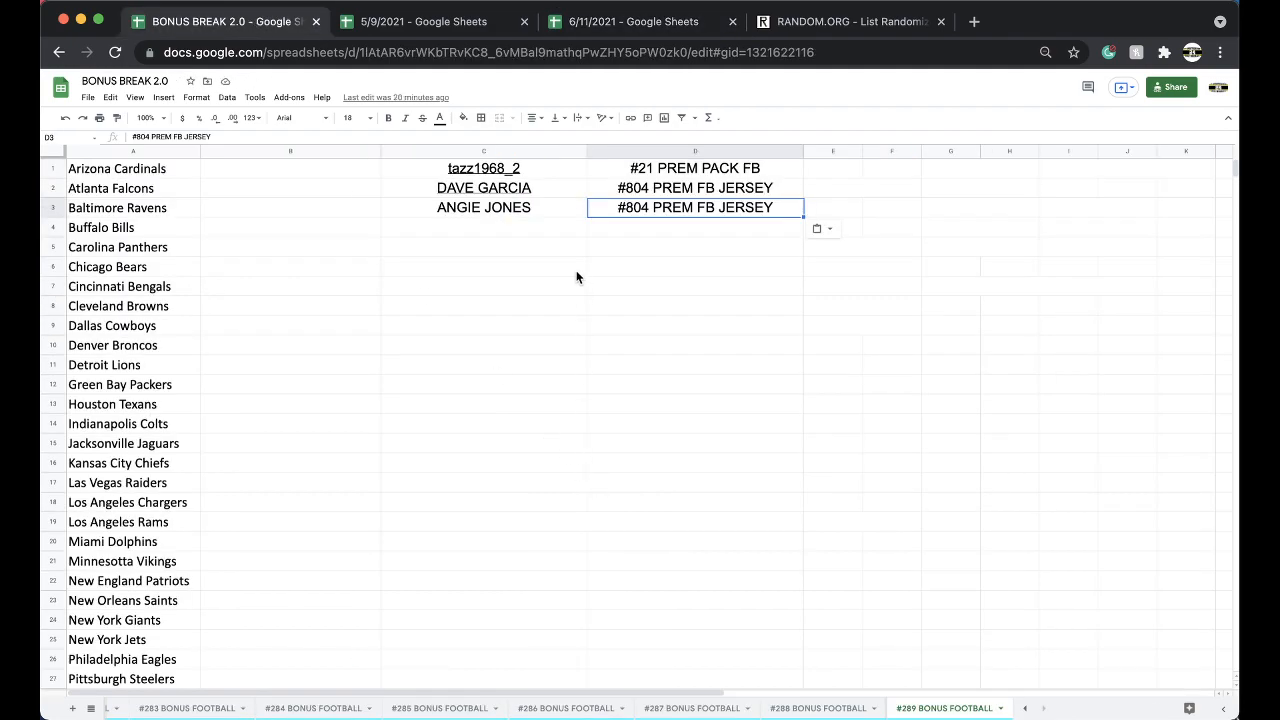
type("ALEX TIJ")
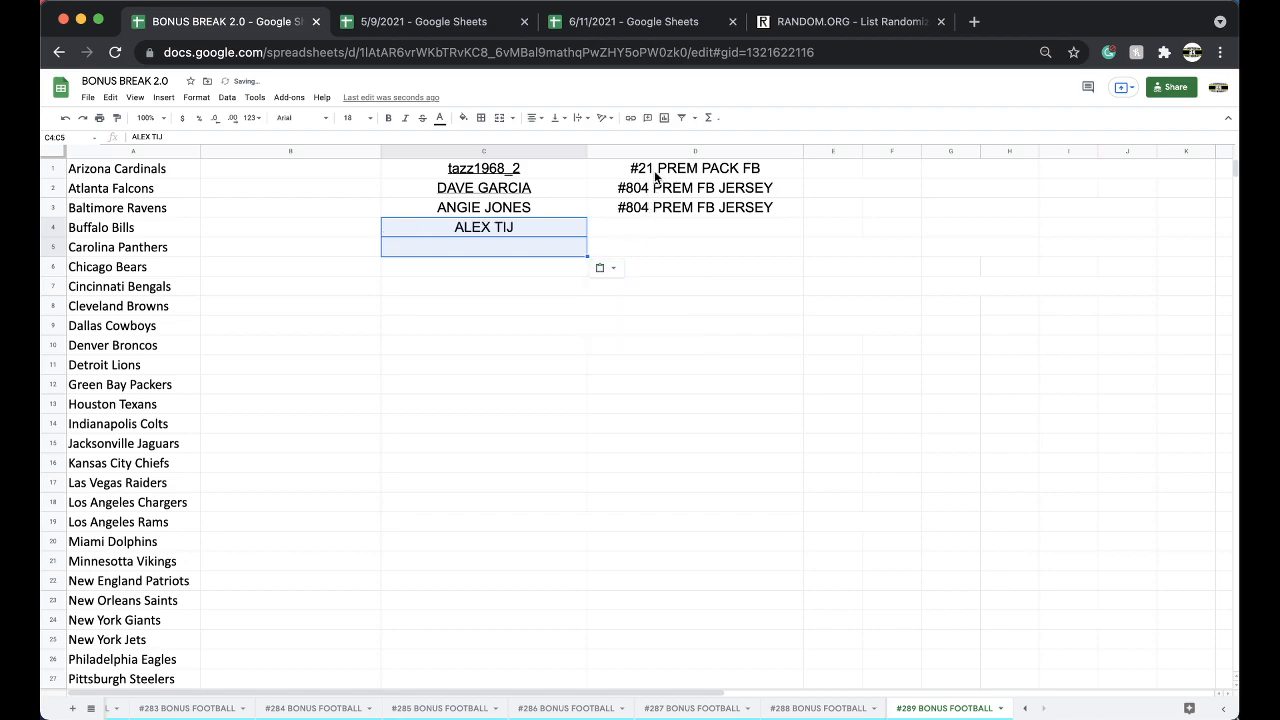
left_click(695, 227)
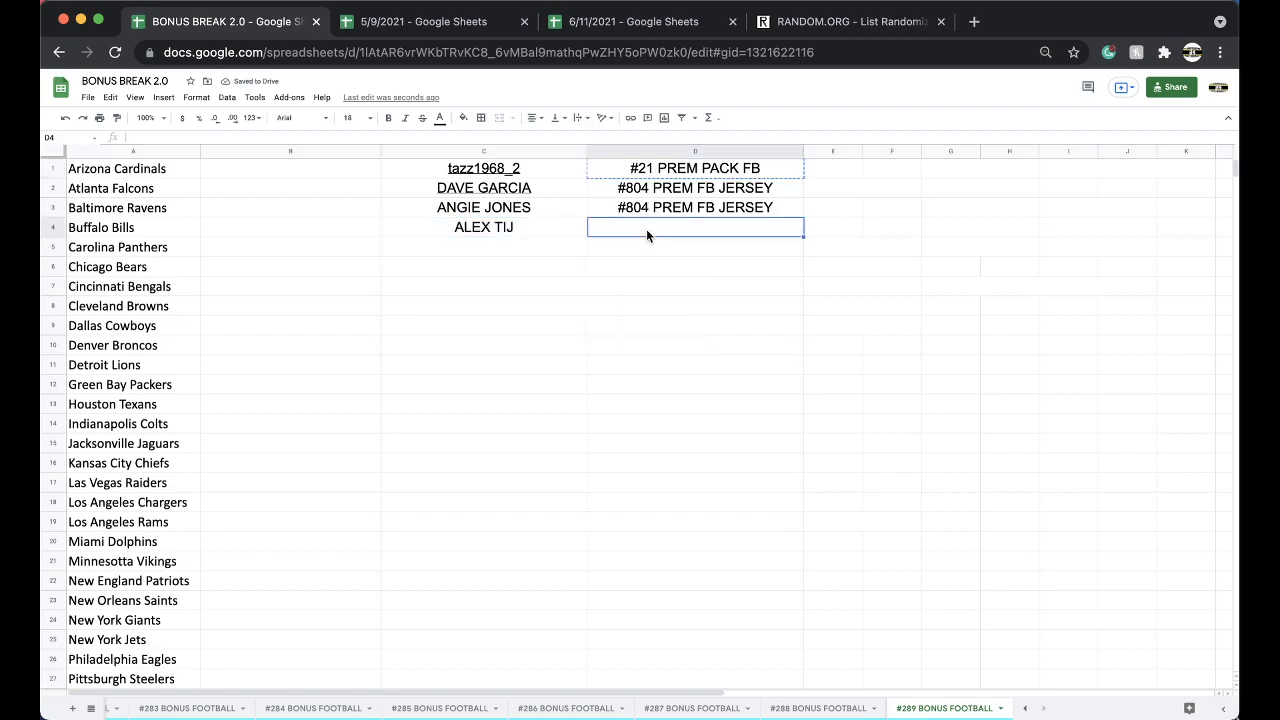
type("#2 PREM PACK FB")
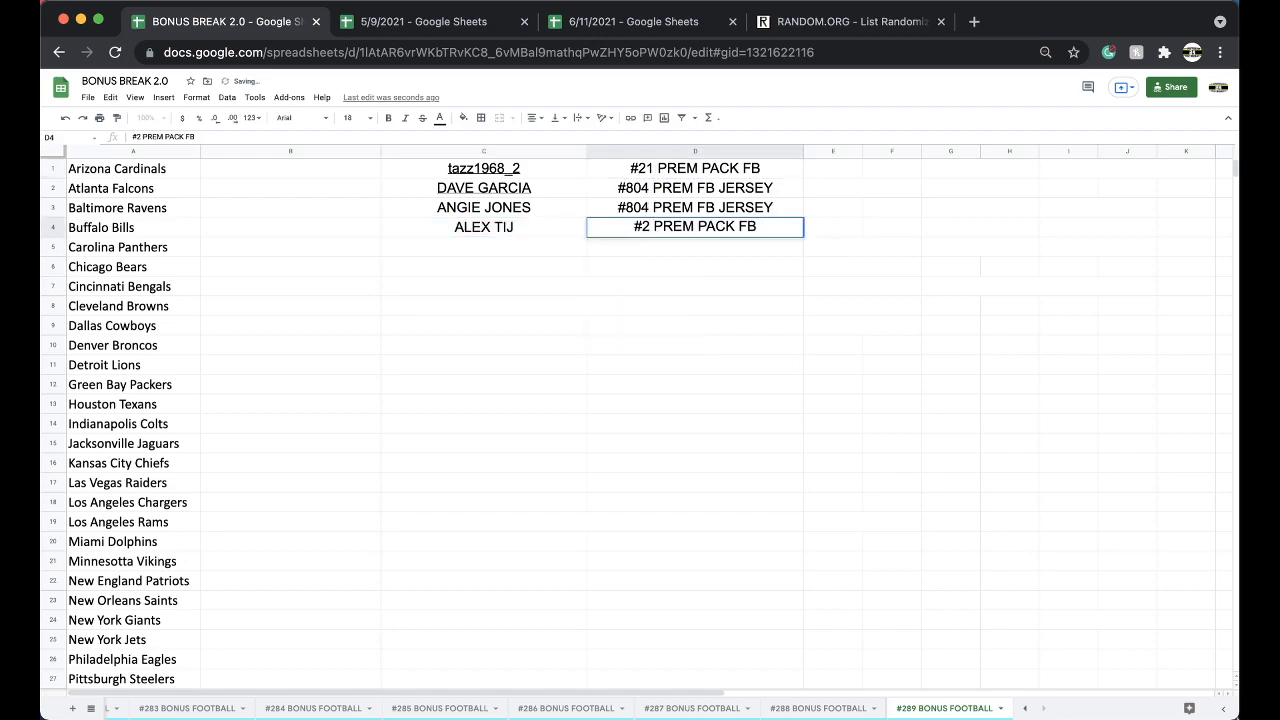